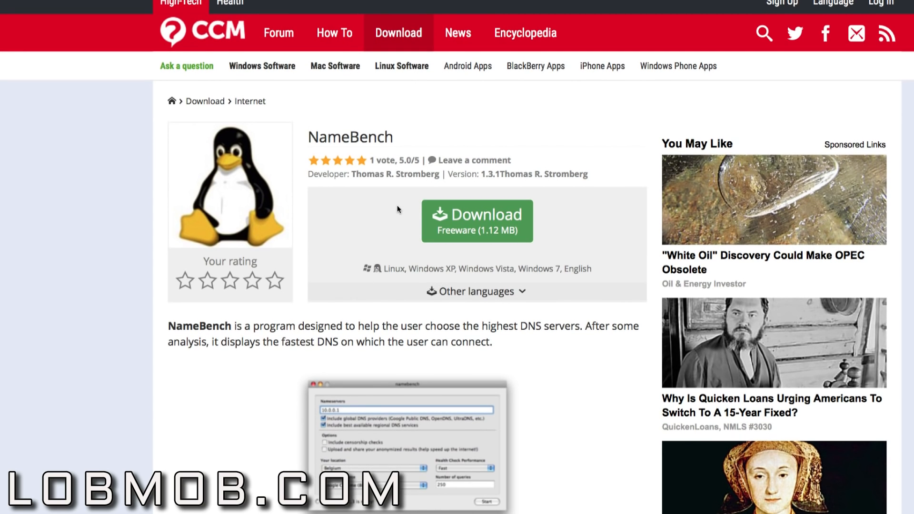
mouse_move(308, 211)
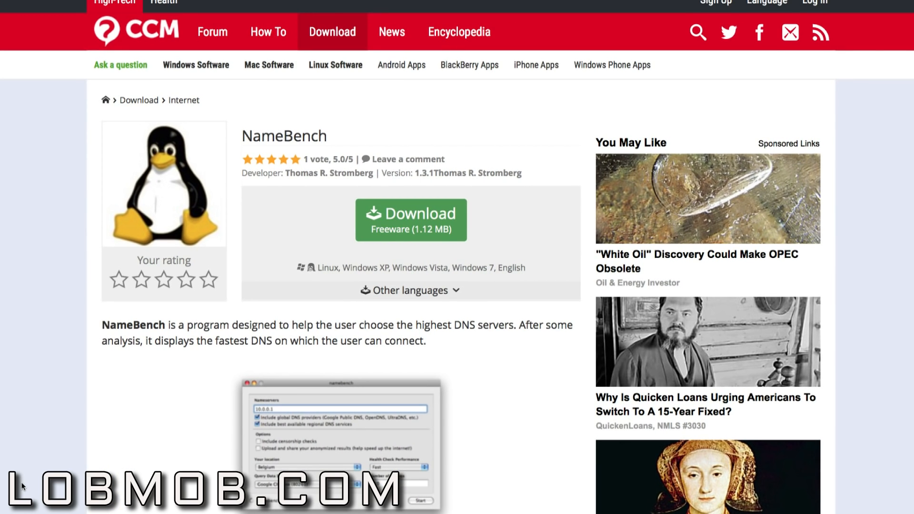
Start the Set Up Internet Connection wizard from the Network settings list
scroll("down", 3)
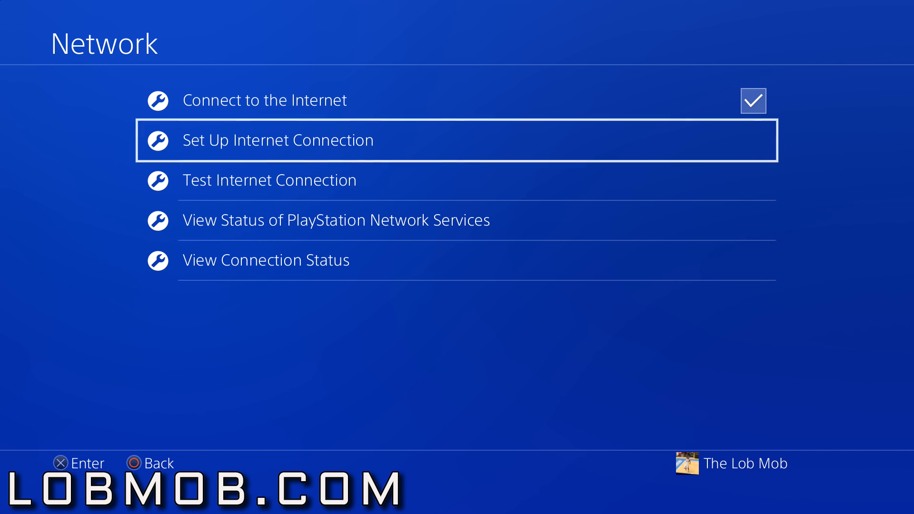
left_click(277, 140)
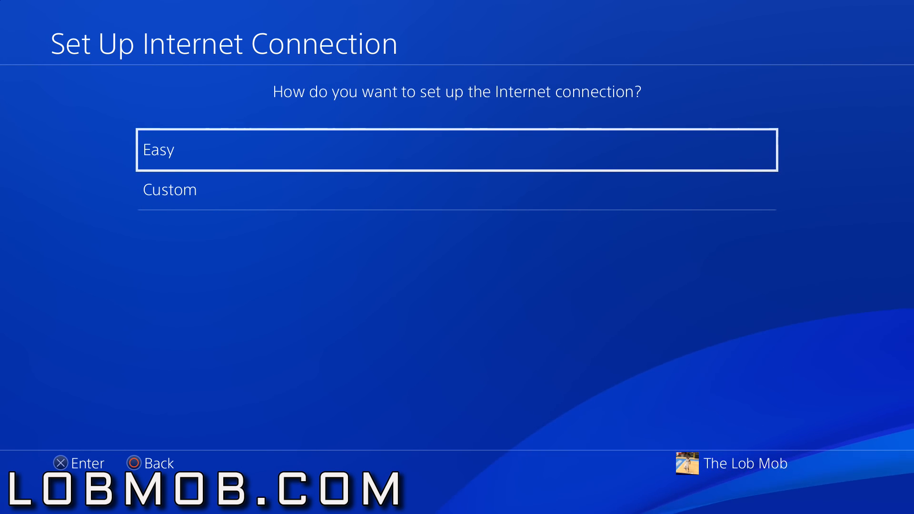
Choose Custom setup and select the home Wi-Fi network to connect to
key("down")
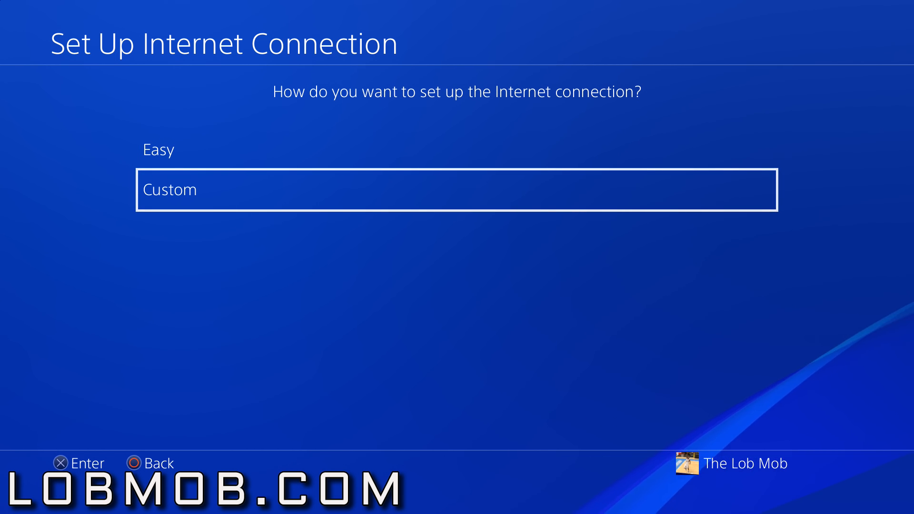
left_click(456, 189)
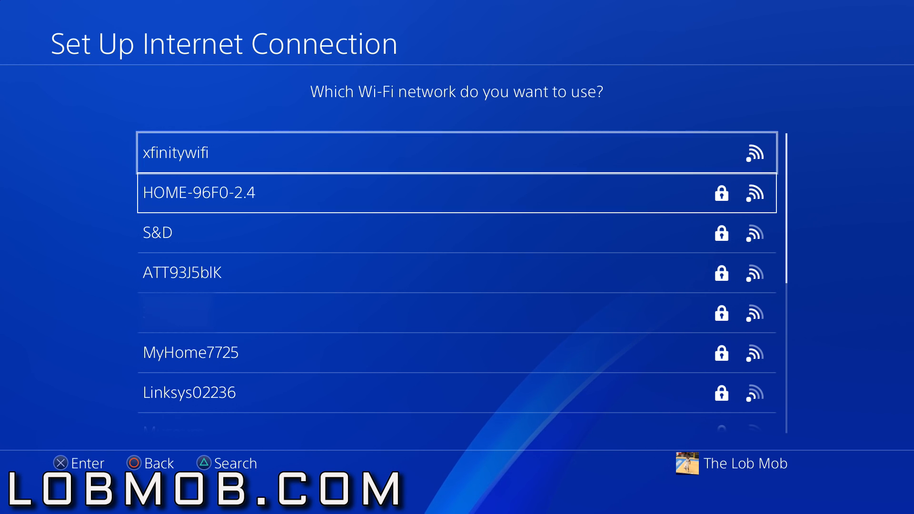
key("down")
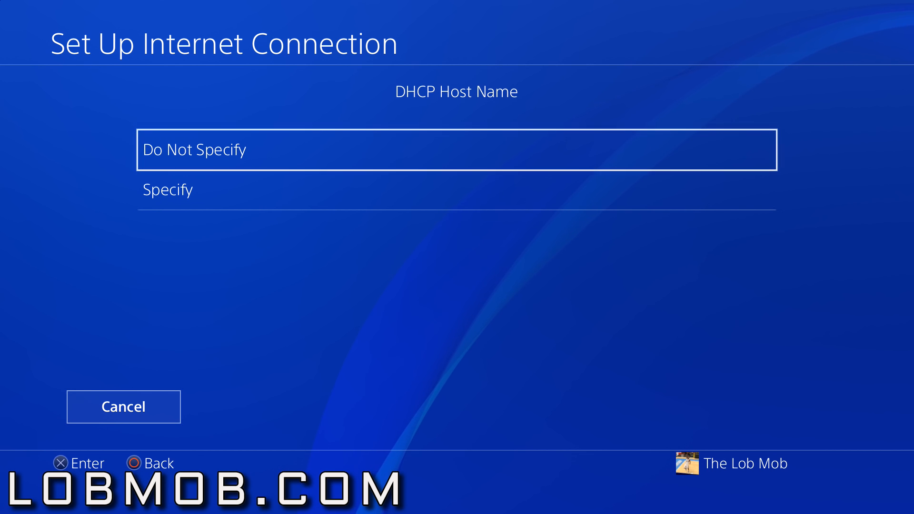
Leave DHCP host name unspecified and choose Manual DNS (primary 192.168.1.1, secondary 156.154.71.1)
left_click(456, 149)
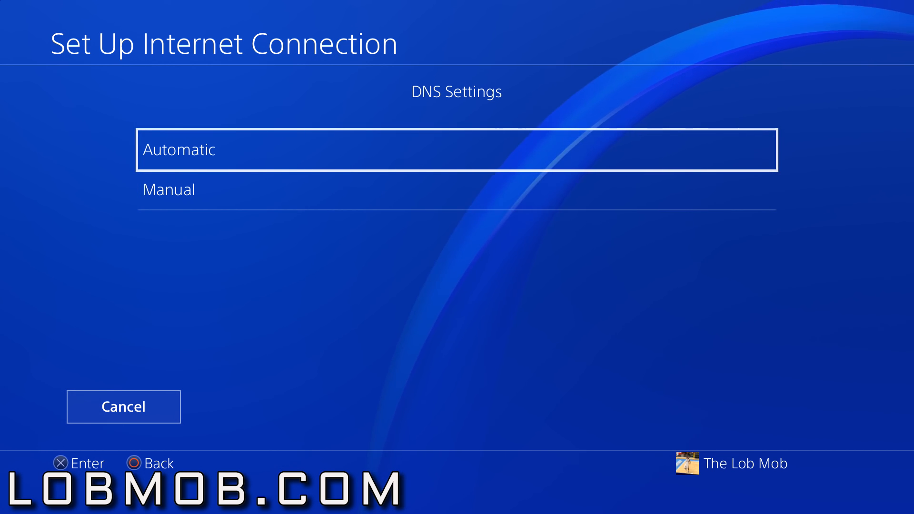
left_click(169, 190)
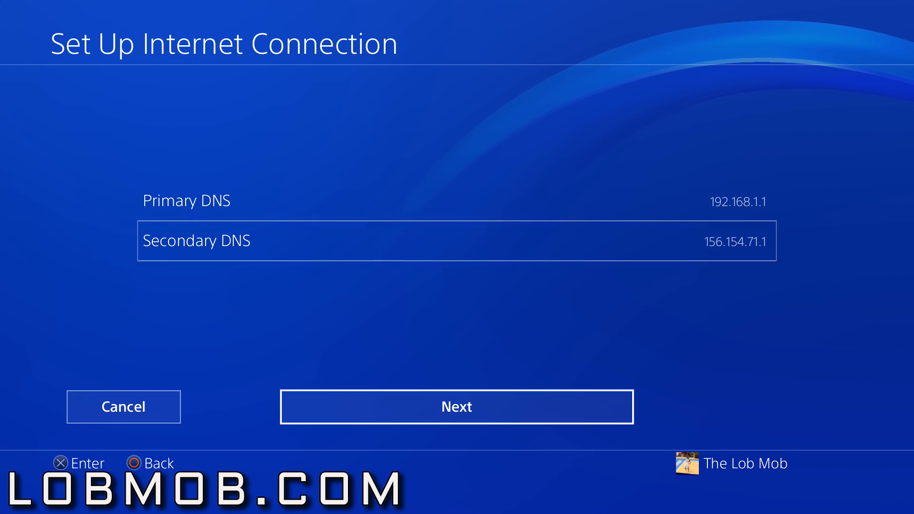
Accept the DNS servers, confirm 'Internet settings updated' and start Test Internet Connection
left_click(456, 406)
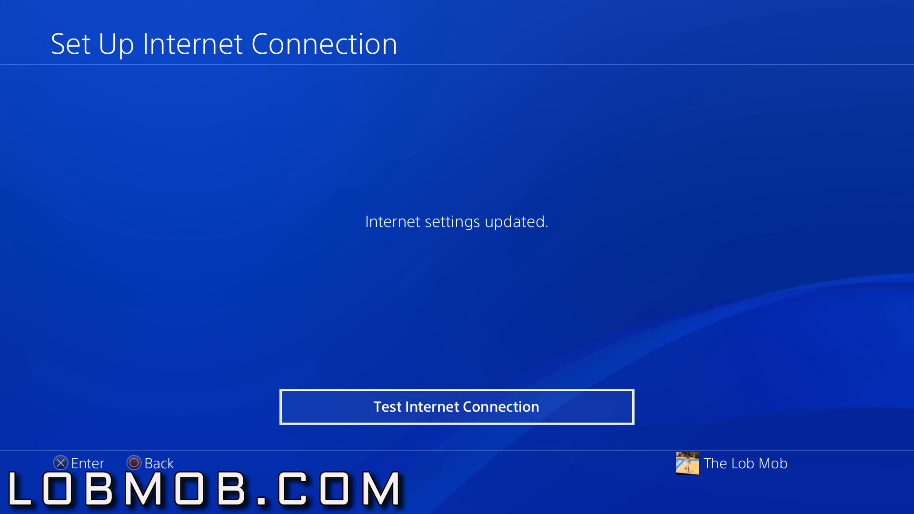
left_click(455, 406)
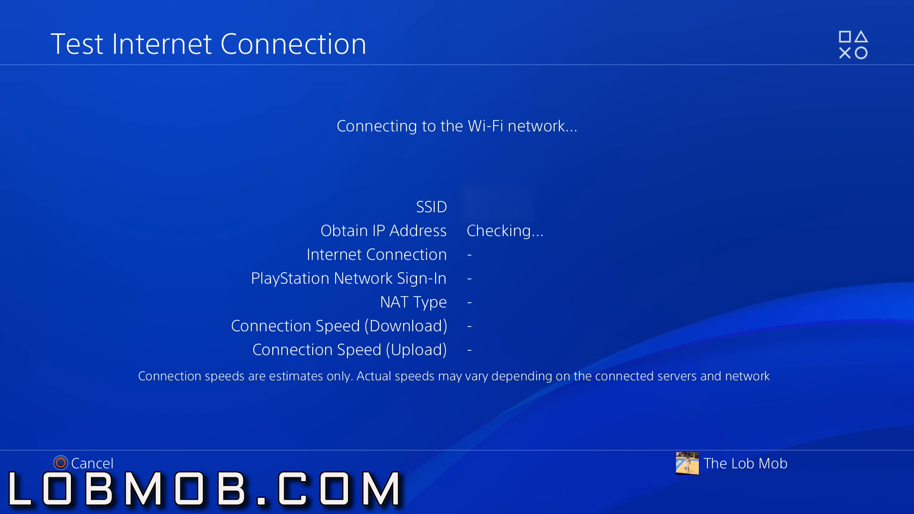